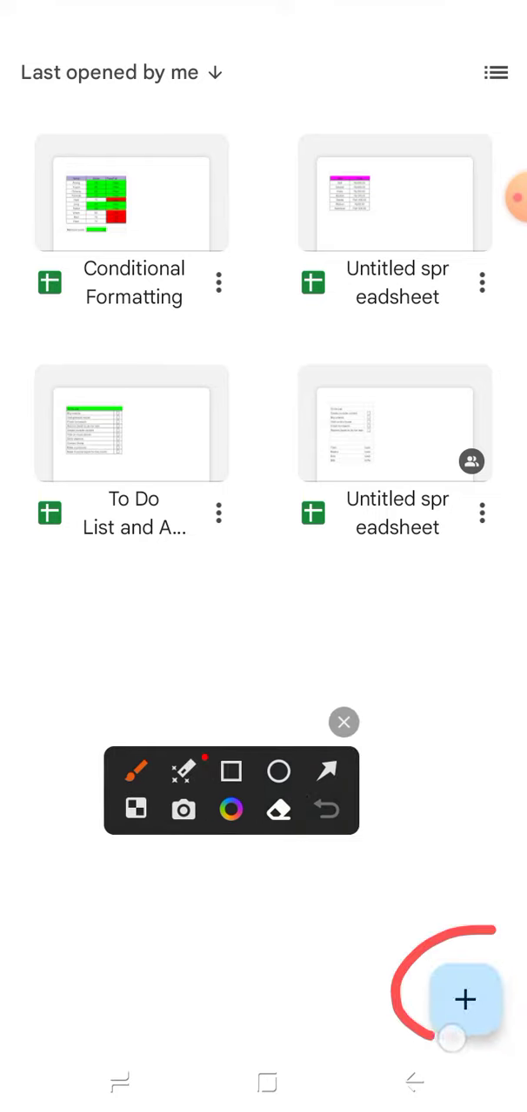
Start a new spreadsheet from a template to reach the Templates gallery
{"action": "left_click", "coordinate": [464, 999]}
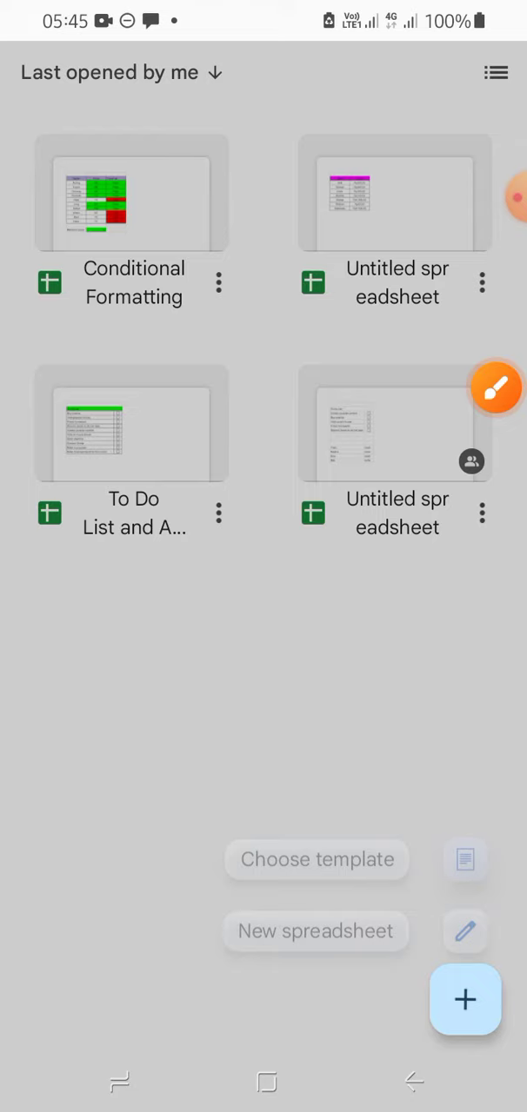
{"action": "left_click", "coordinate": [316, 859]}
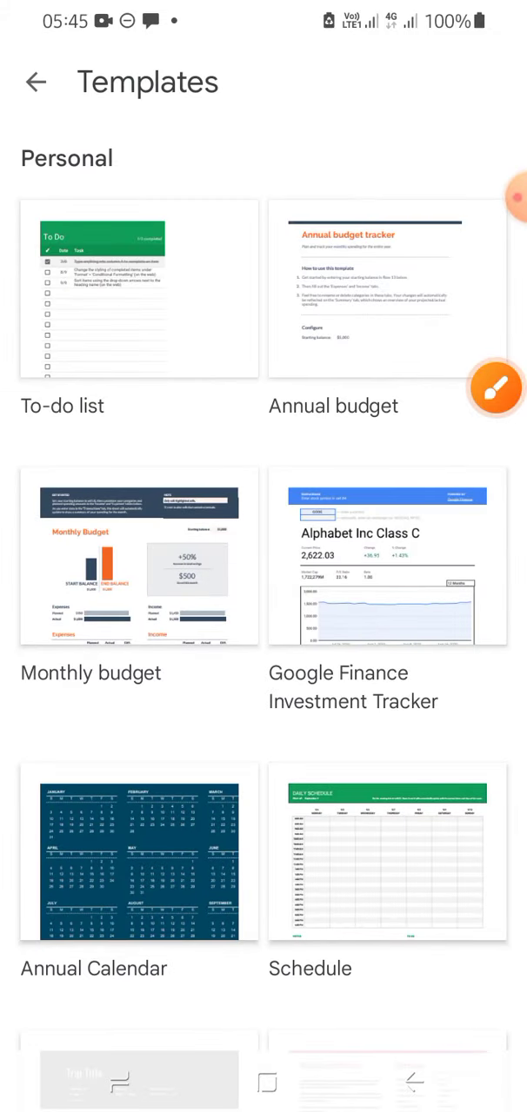
Create a new spreadsheet from the Annual Calendar template
{"action": "scroll", "scroll_direction": "down", "scroll_amount": 3}
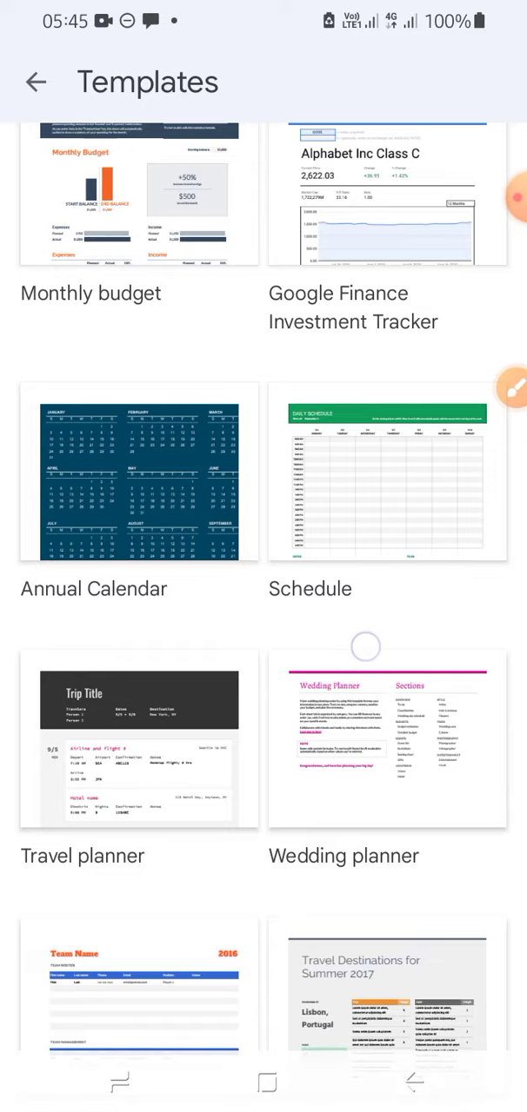
{"action": "scroll", "scroll_direction": "down", "scroll_amount": 3}
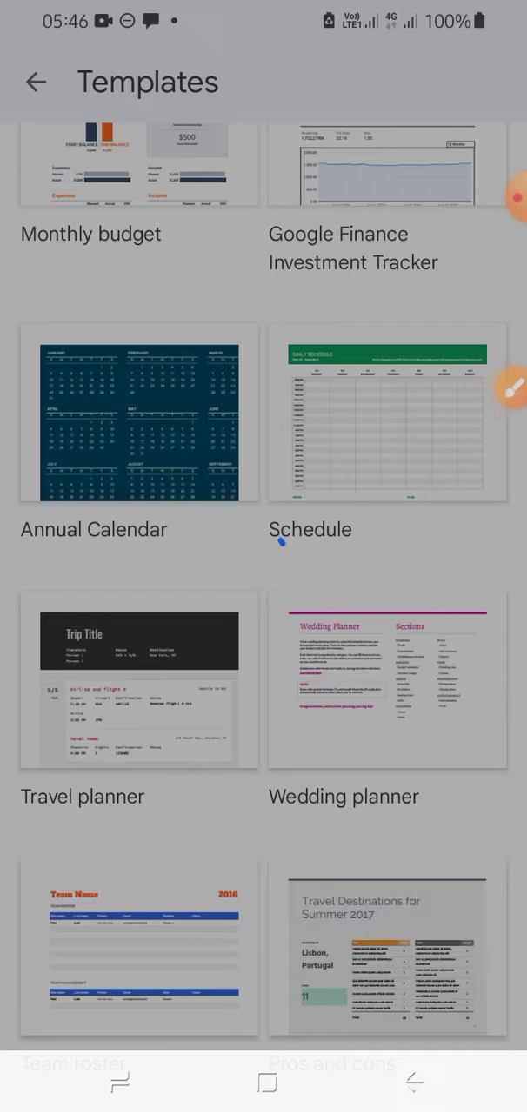
{"action": "left_click", "coordinate": [139, 415]}
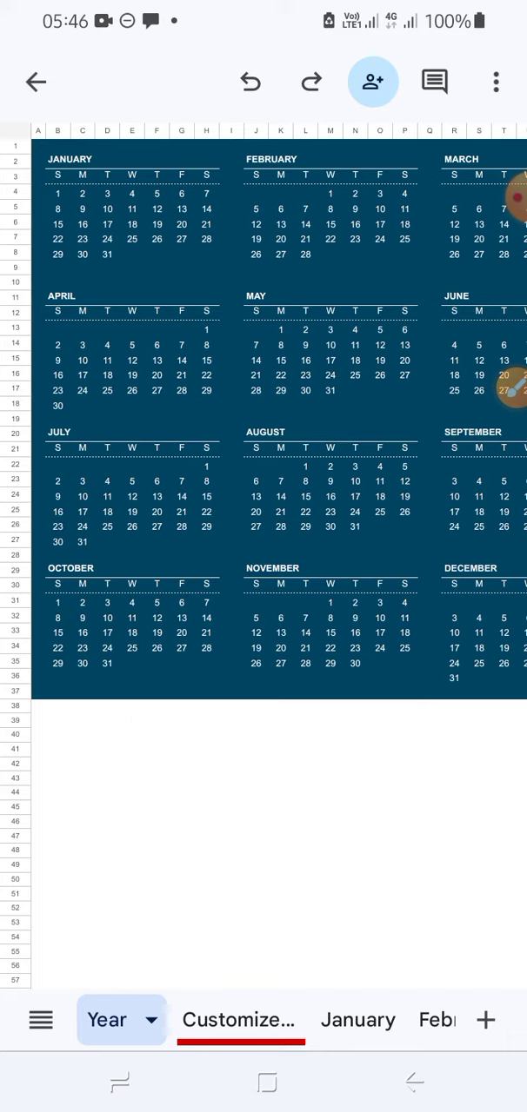
Select column Z, which holds the large 2023 lettering
{"action": "left_click", "coordinate": [58, 145]}
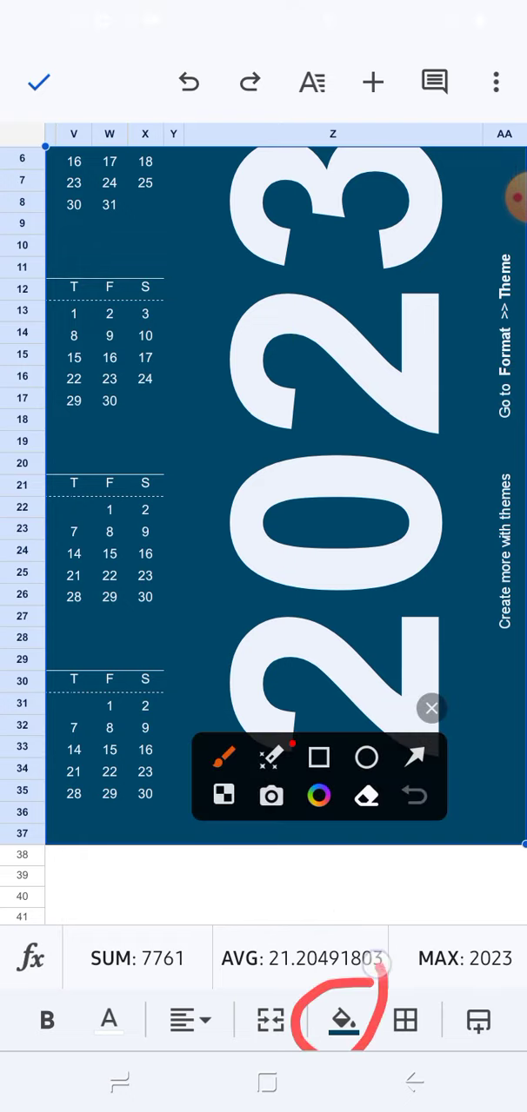
Fill the selected column with bright green from the Basic palette
{"action": "left_click", "coordinate": [342, 1020]}
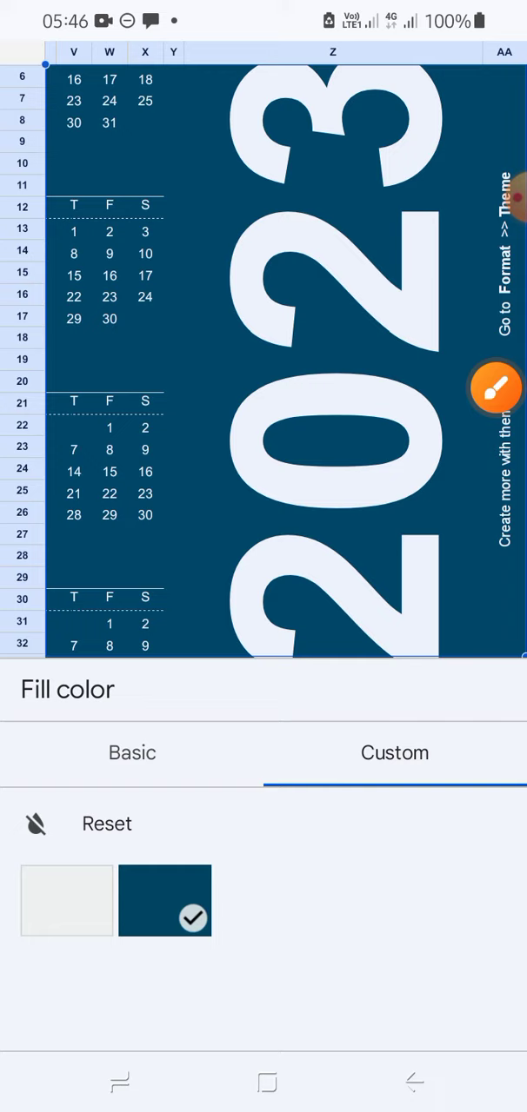
{"action": "left_click", "coordinate": [133, 753]}
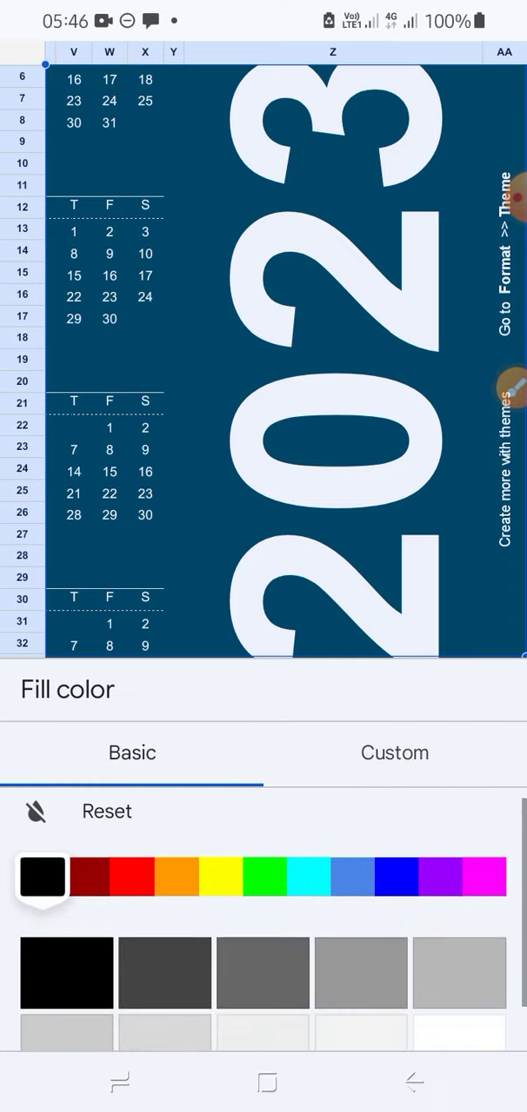
{"action": "left_click", "coordinate": [262, 876]}
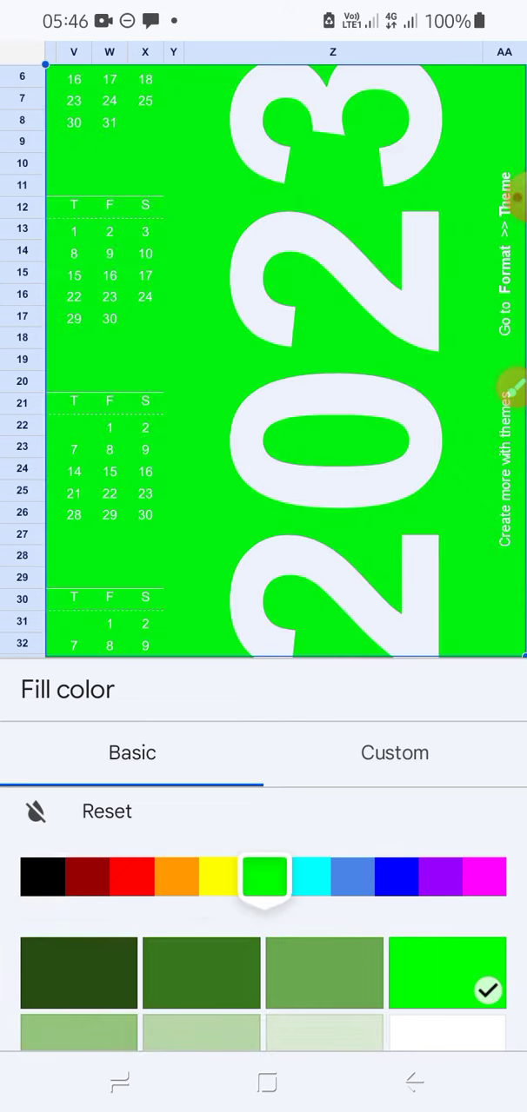